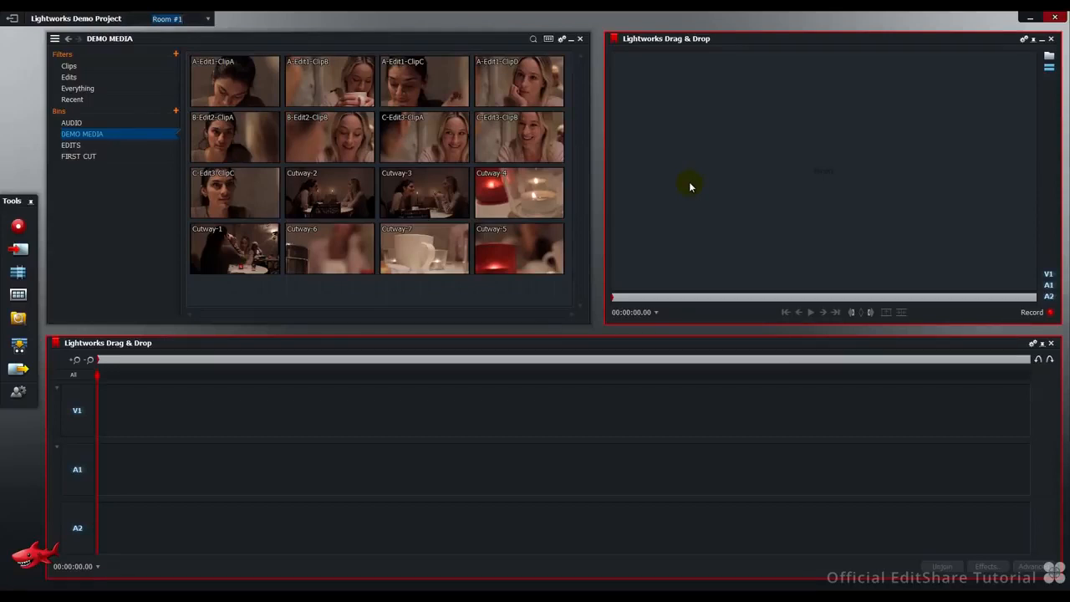
pyautogui.moveTo(258, 291)
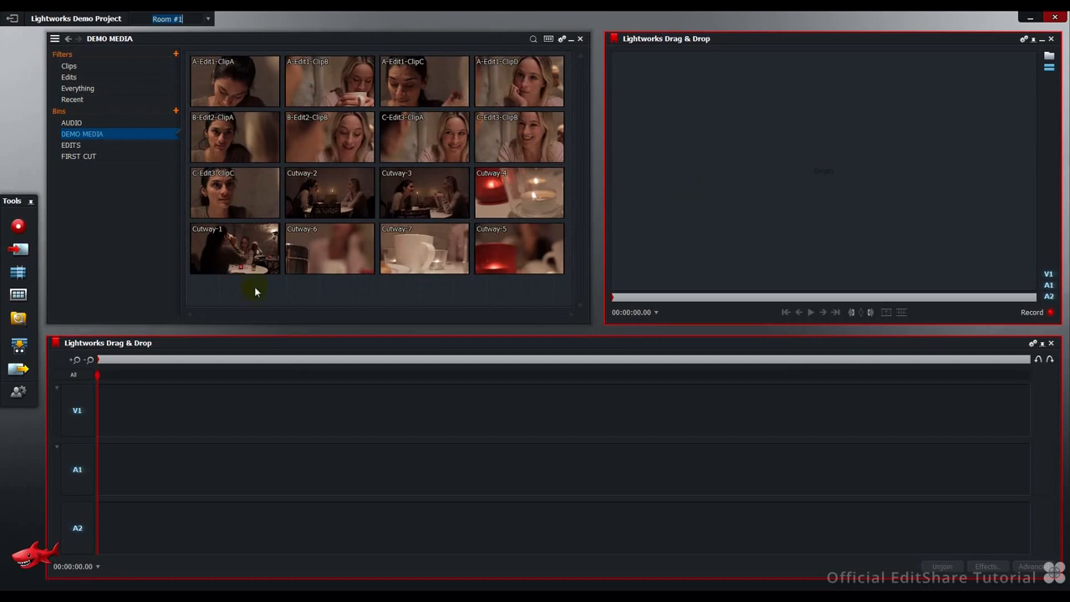
pyautogui.moveTo(336, 294)
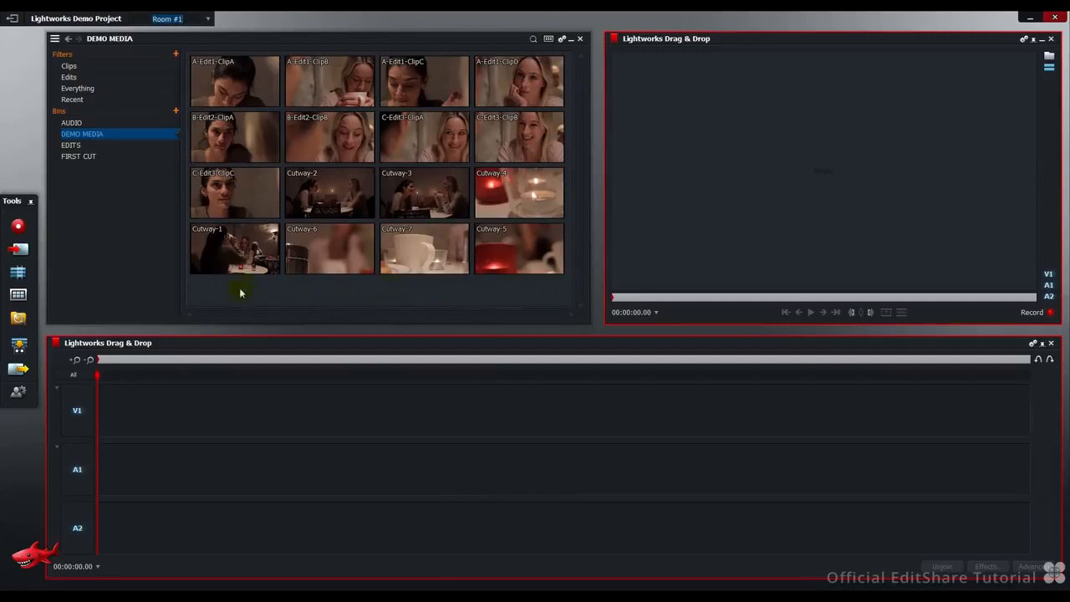
pyautogui.moveTo(489, 291)
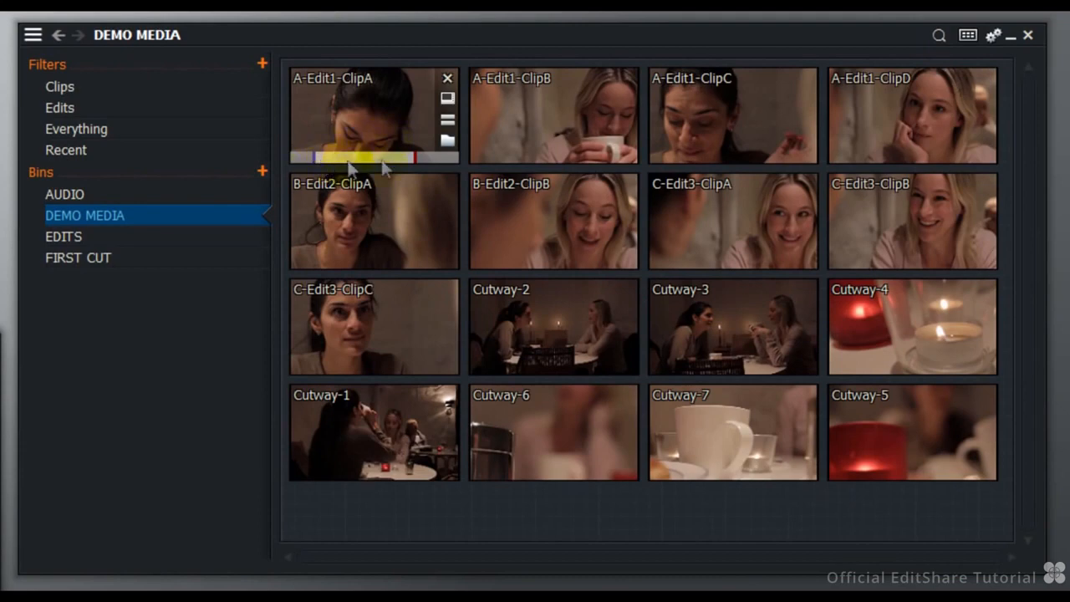
pyautogui.moveTo(532, 158)
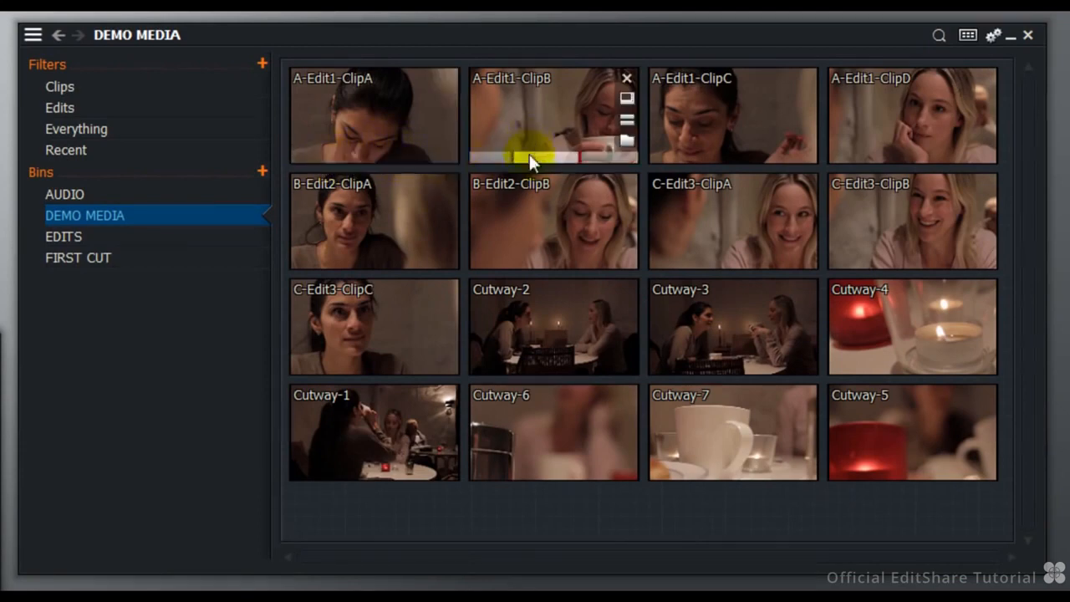
pyautogui.moveTo(699, 160)
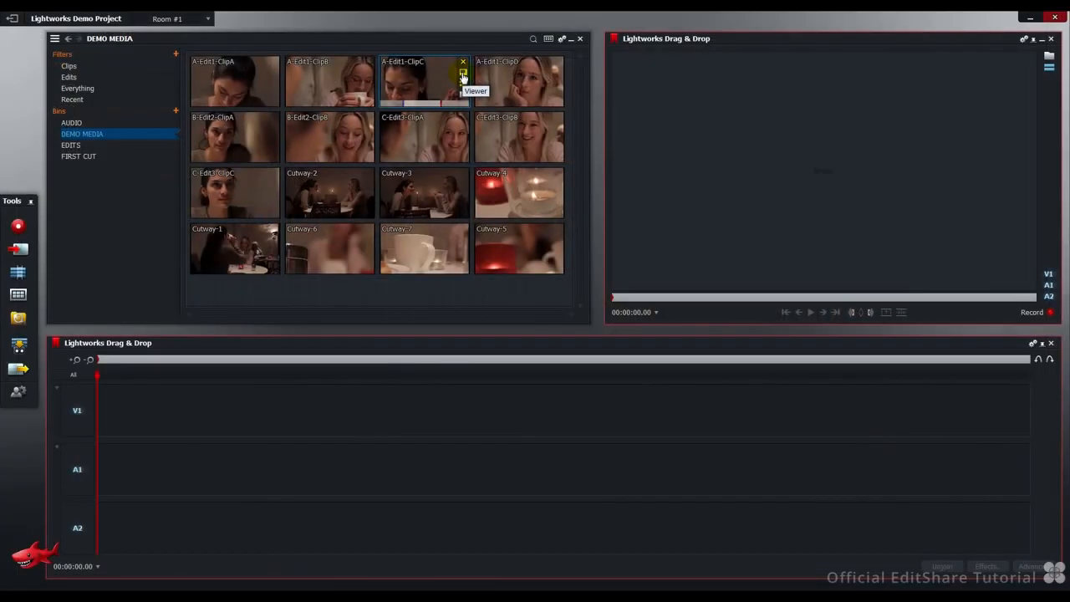
pyautogui.moveTo(450, 286)
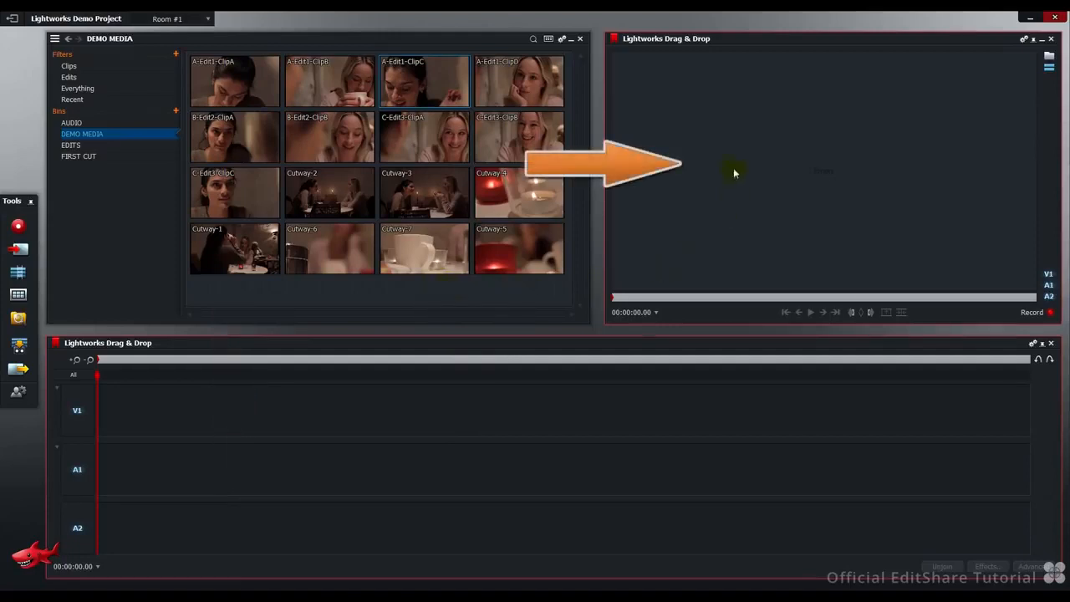
pyautogui.moveTo(736, 140)
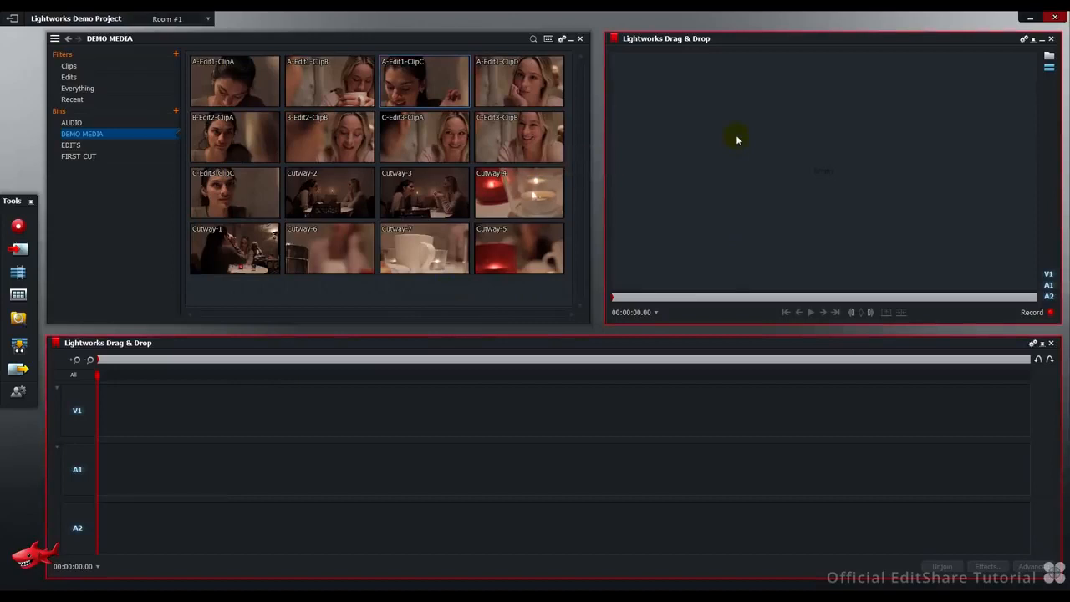
pyautogui.moveTo(736, 161)
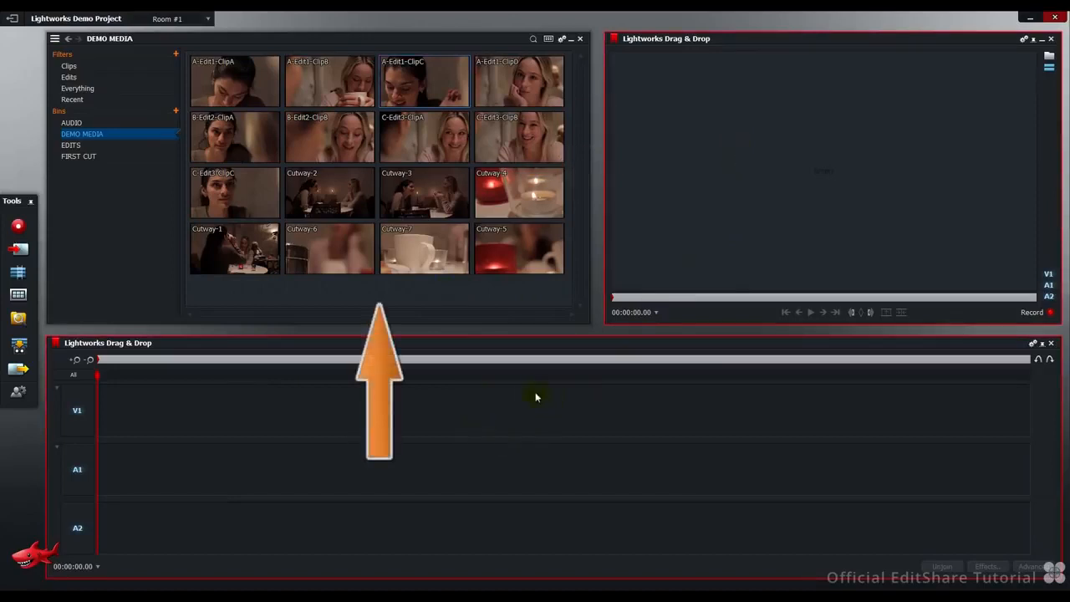
pyautogui.moveTo(508, 298)
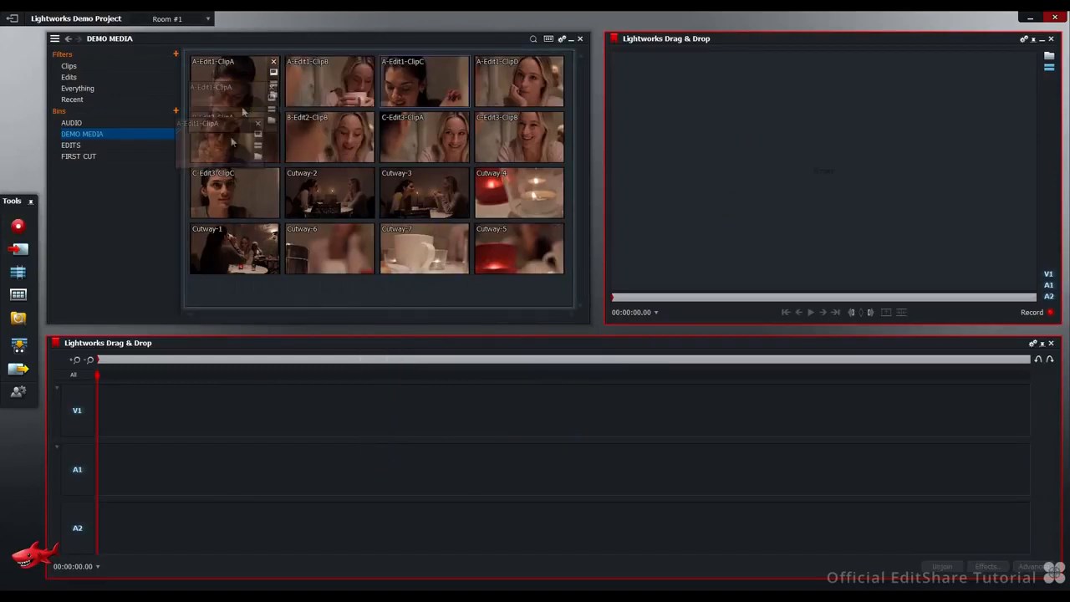
# Step: Place A-Edit1-ClipA on the empty timeline and add ClipB after it
pyautogui.moveTo(234, 87); pyautogui.dragTo(188, 410)
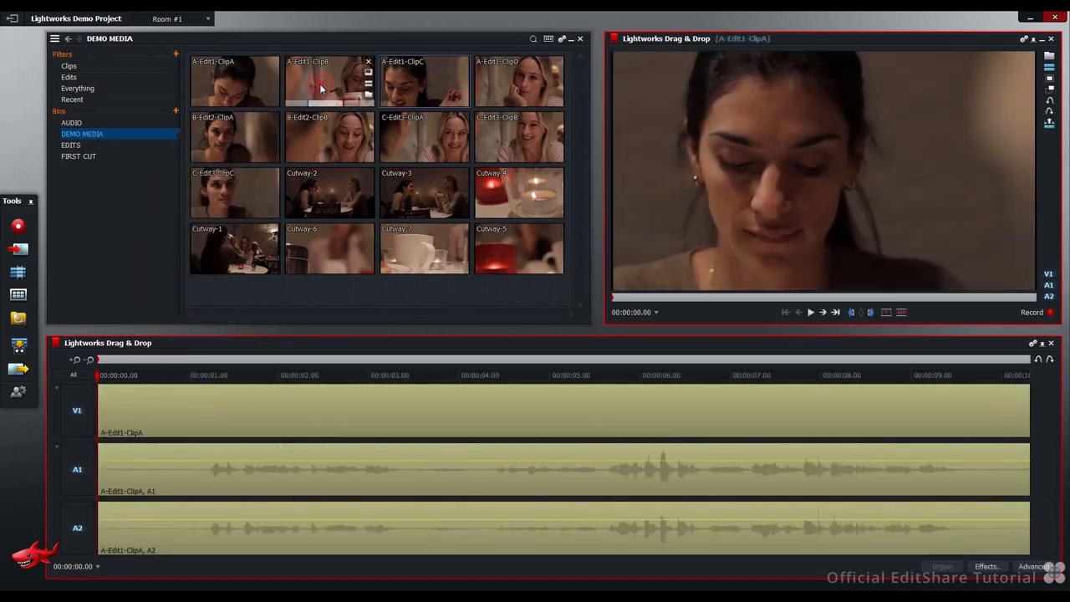
pyautogui.moveTo(328, 80); pyautogui.dragTo(744, 421)
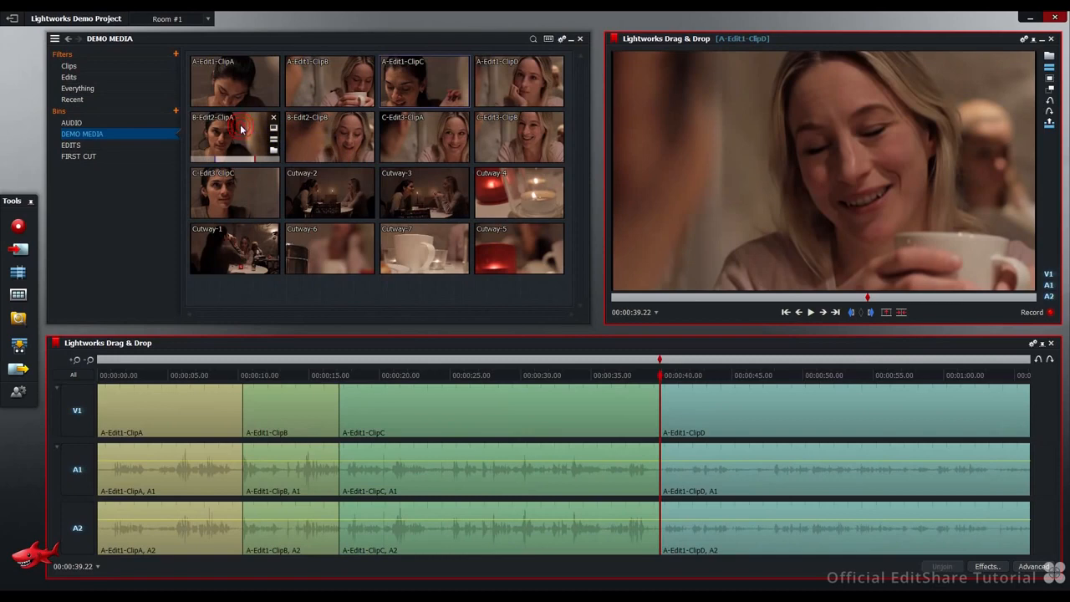
# Step: Append B-Edit2-ClipA and the following dialogue clips to the end of the sequence
pyautogui.moveTo(234, 137); pyautogui.dragTo(728, 186)
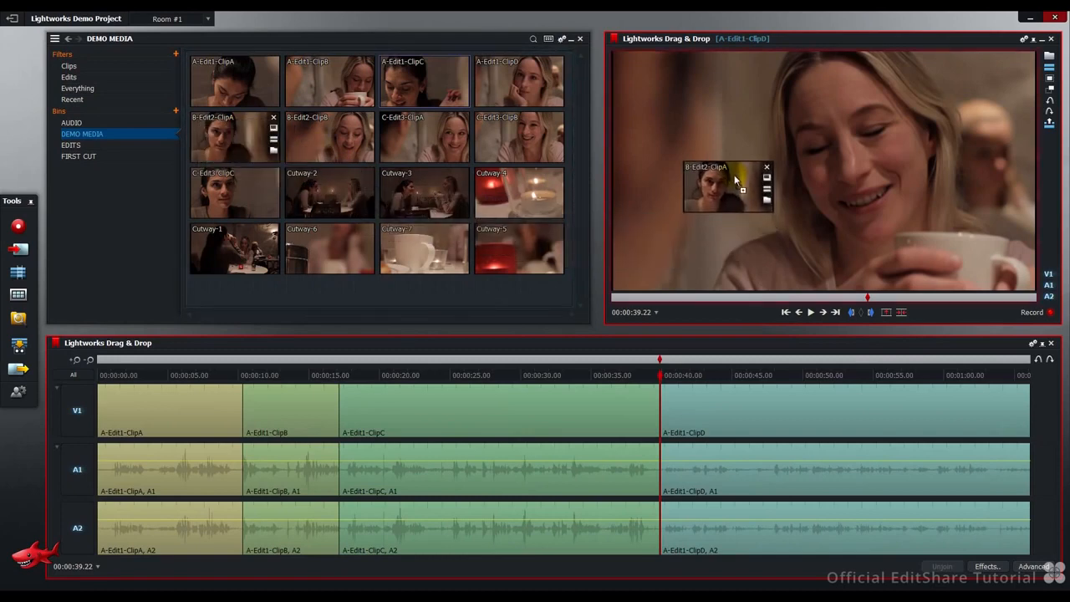
pyautogui.moveTo(727, 184); pyautogui.dragTo(499, 137)
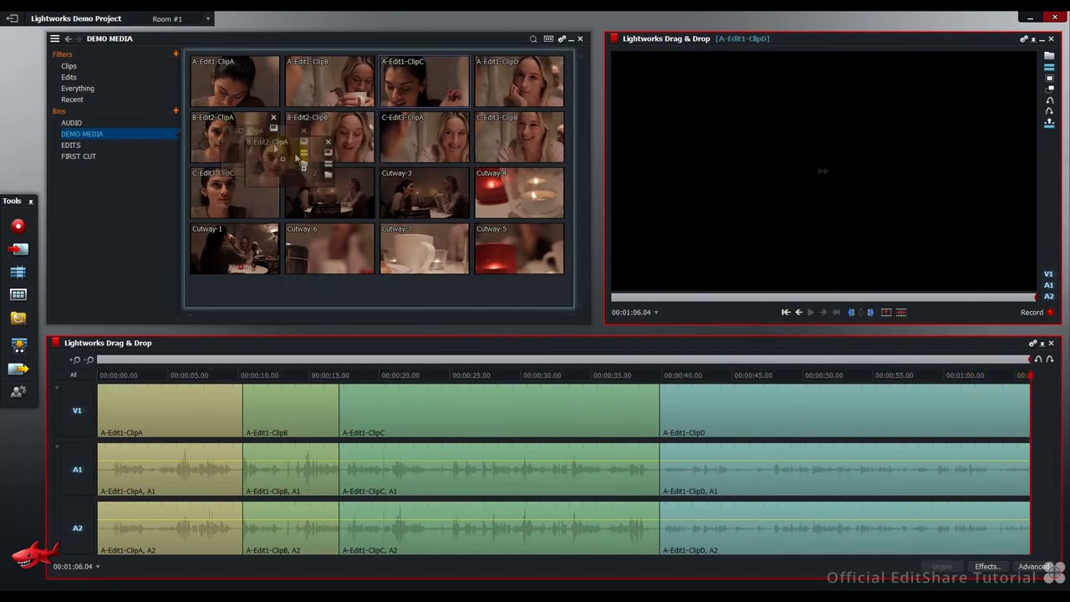
pyautogui.moveTo(234, 137); pyautogui.dragTo(749, 171)
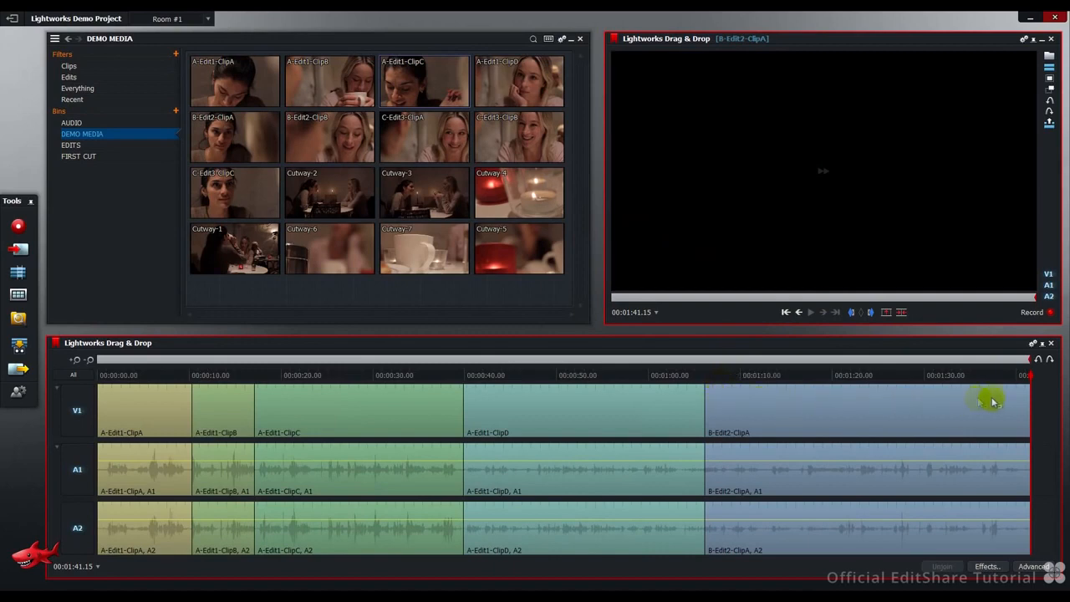
pyautogui.moveTo(1012, 394)
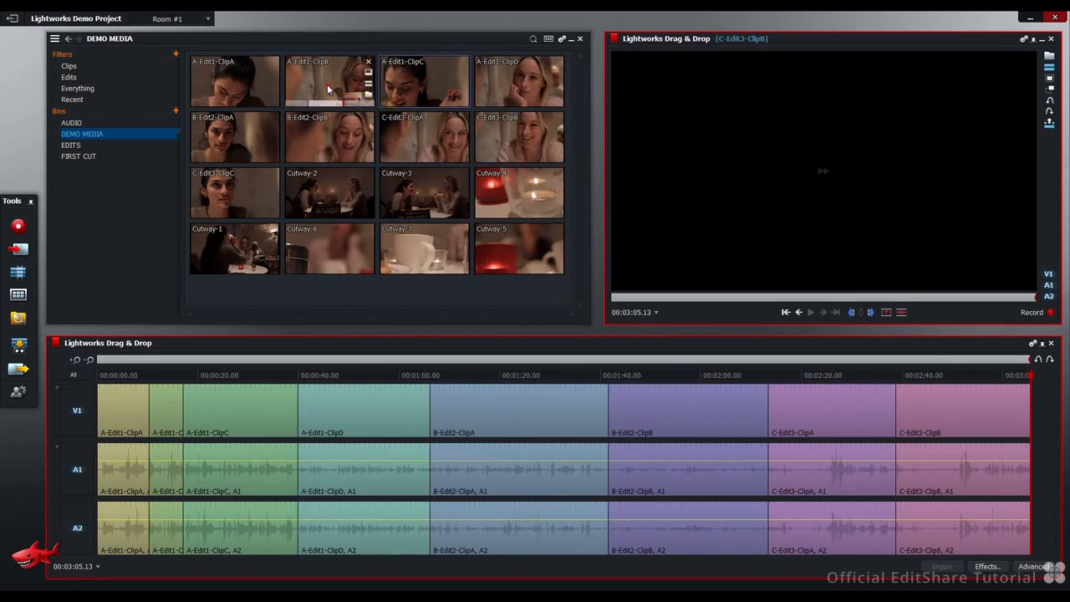
# Step: Insert a dialogue clip partway through the sequence and park the playhead around 57 seconds
pyautogui.moveTo(327, 80); pyautogui.dragTo(388, 377)
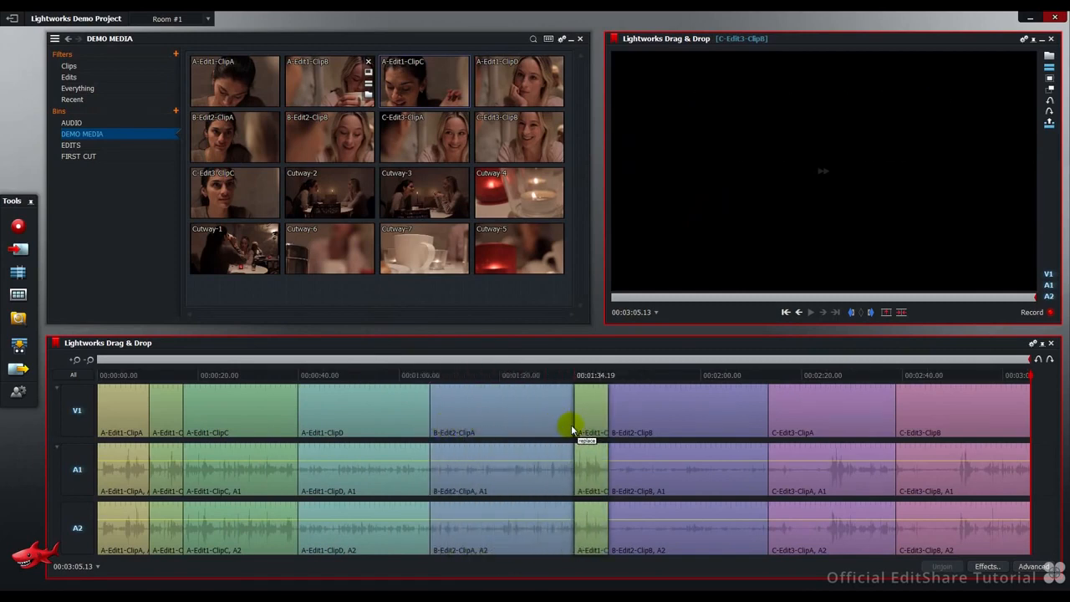
pyautogui.moveTo(572, 410); pyautogui.dragTo(610, 410)
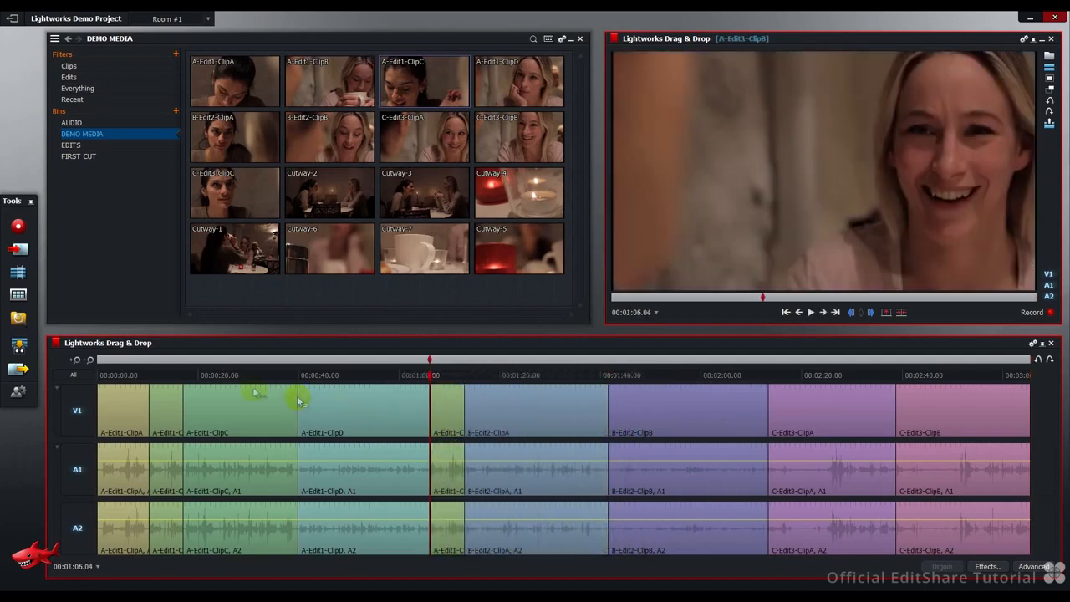
pyautogui.click(200, 375)
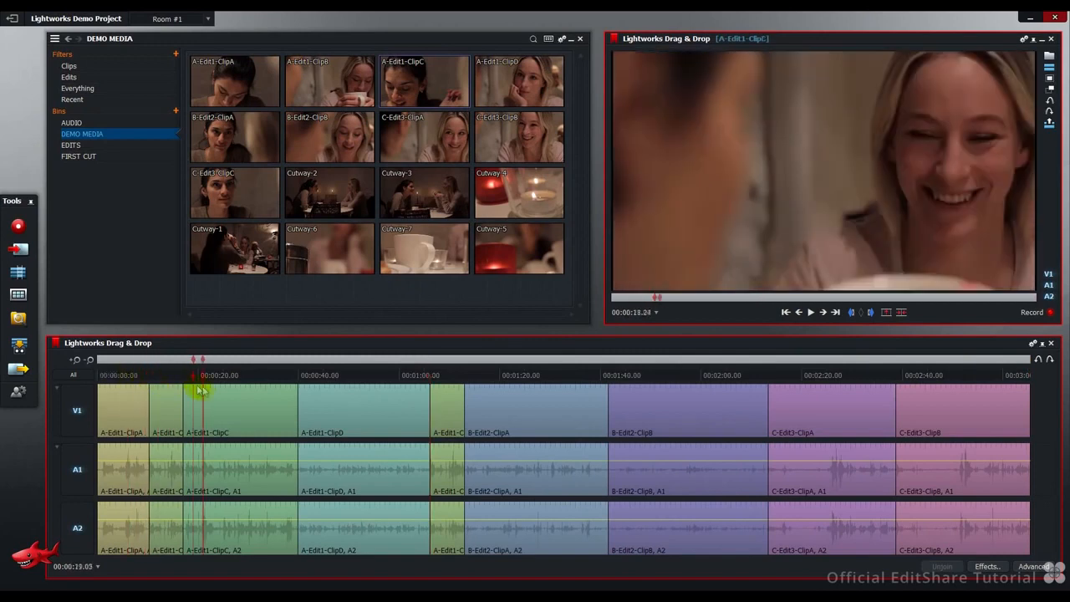
pyautogui.click(388, 375)
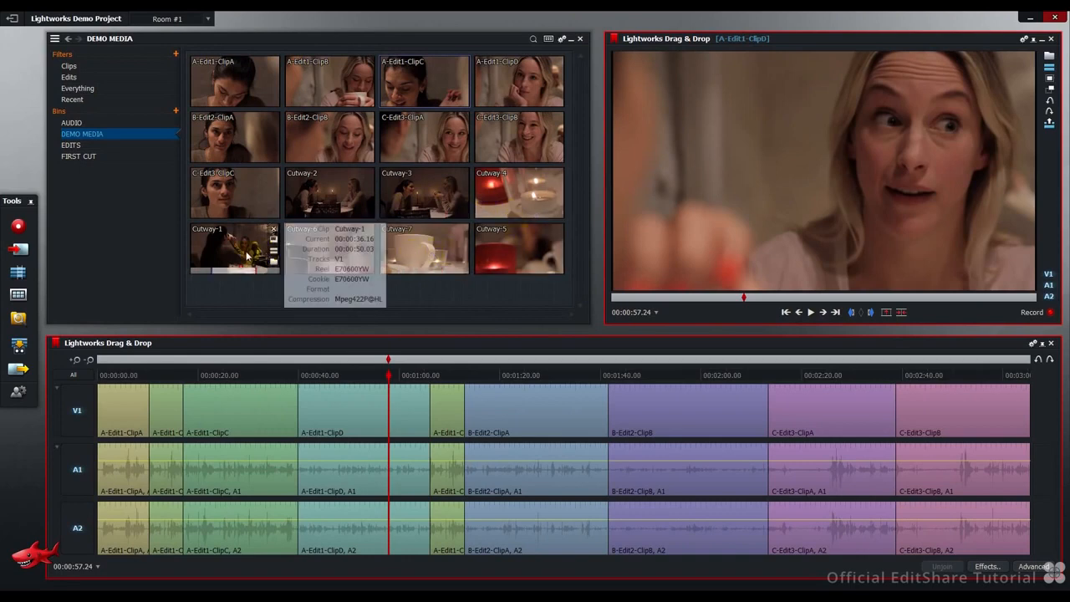
pyautogui.moveTo(260, 293)
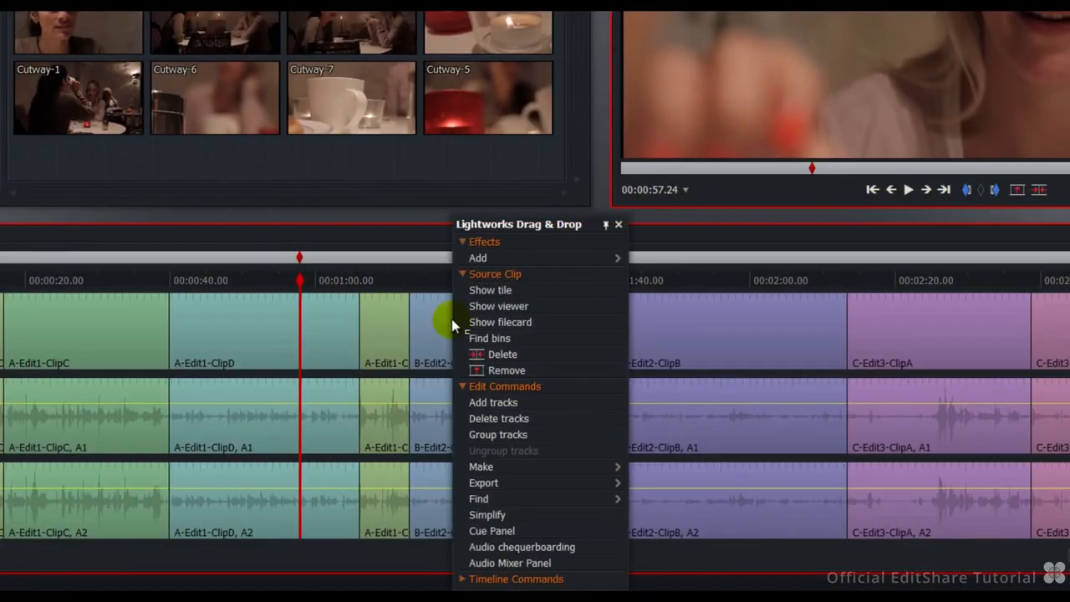
# Step: Add 2 Video tracks located Before V1 via the Add tracks dialog
pyautogui.click(492, 401)
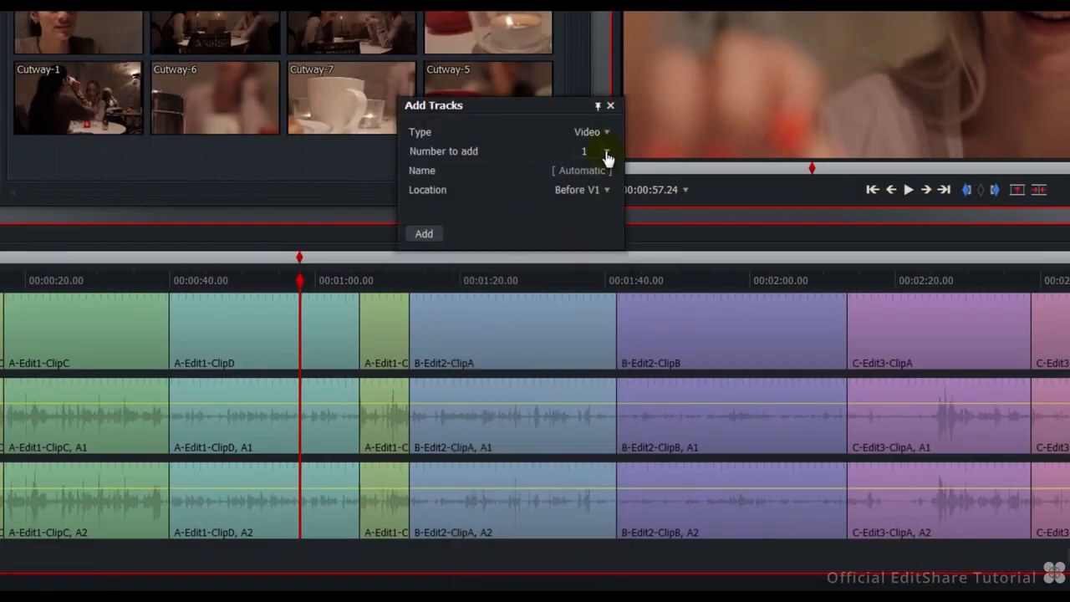
pyautogui.click(605, 150)
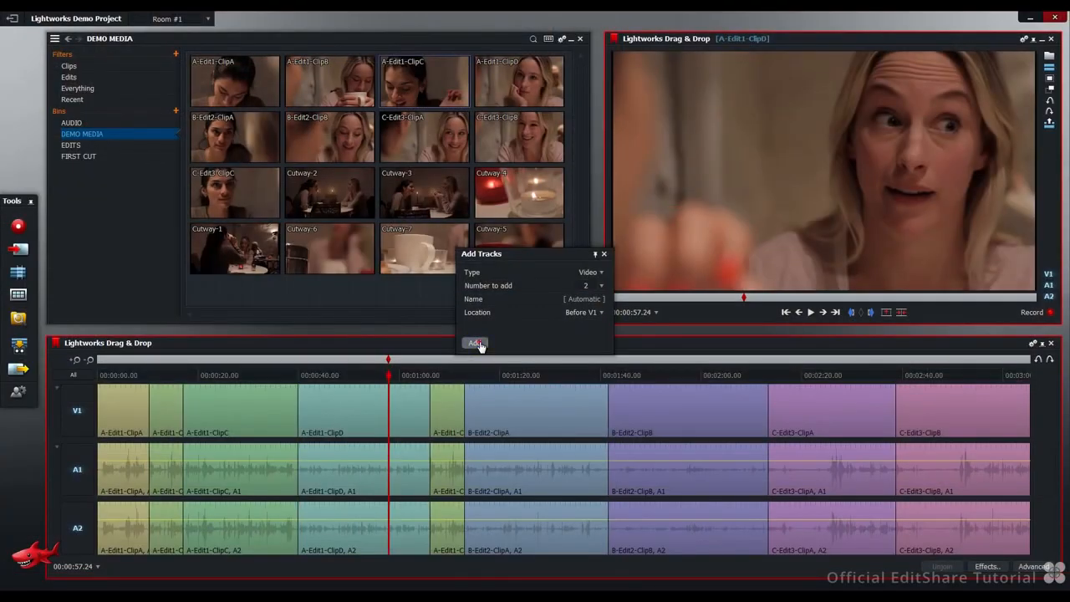
pyautogui.click(475, 343)
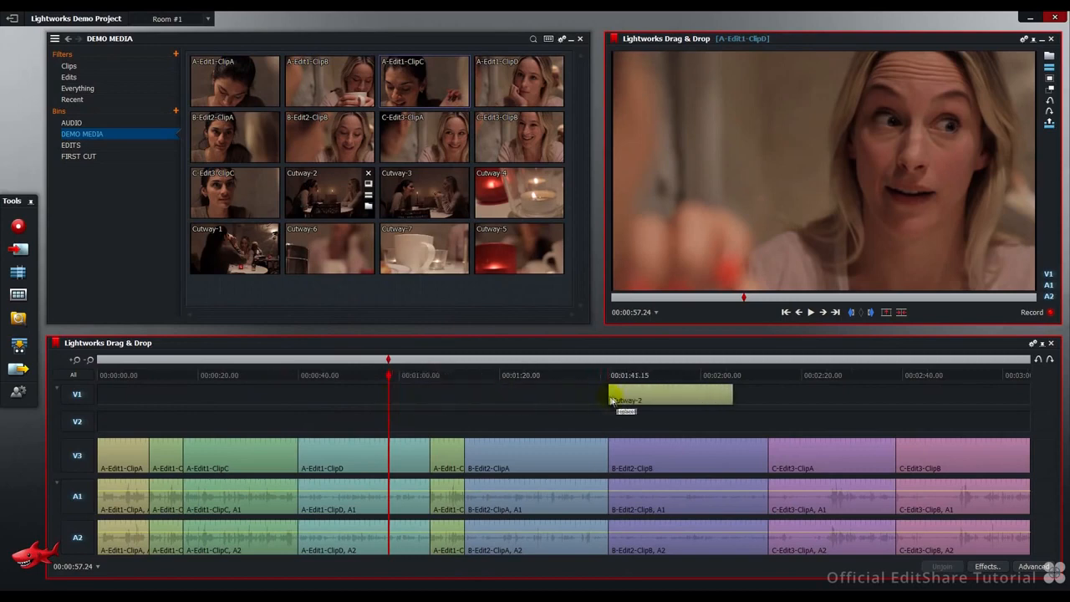
# Step: Drop two Cutway clips onto track V2 at separate points along the edit
pyautogui.moveTo(669, 395); pyautogui.dragTo(401, 421)
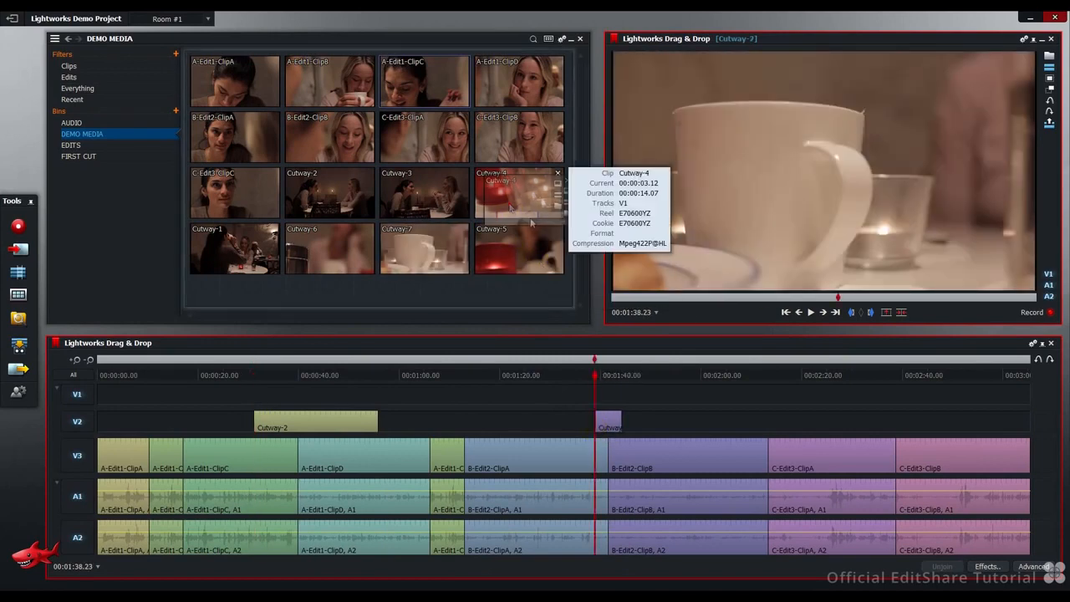
pyautogui.moveTo(519, 192); pyautogui.dragTo(768, 428)
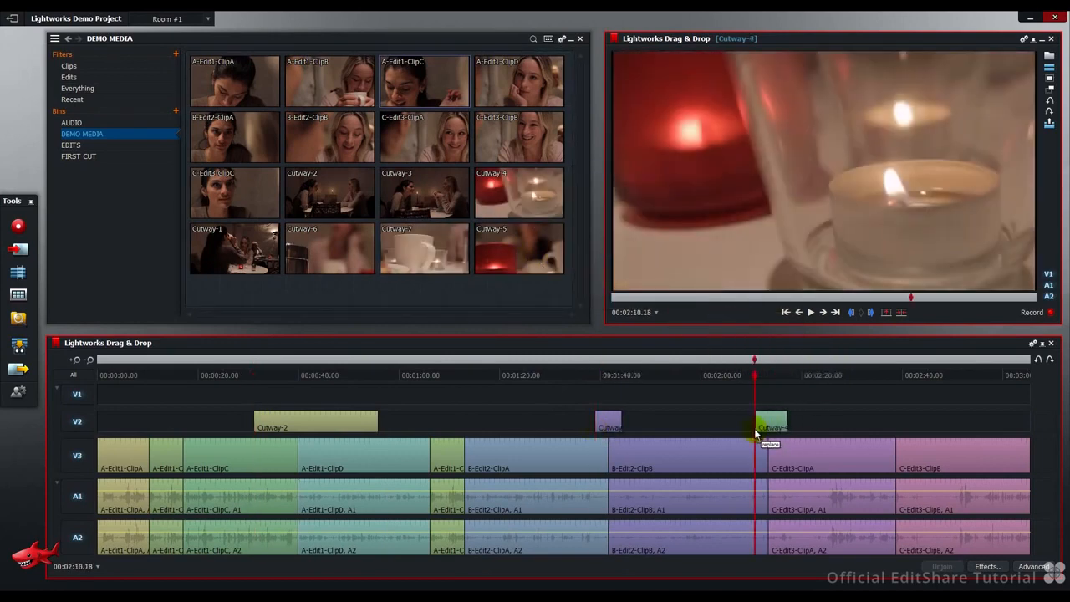
pyautogui.moveTo(234, 247)
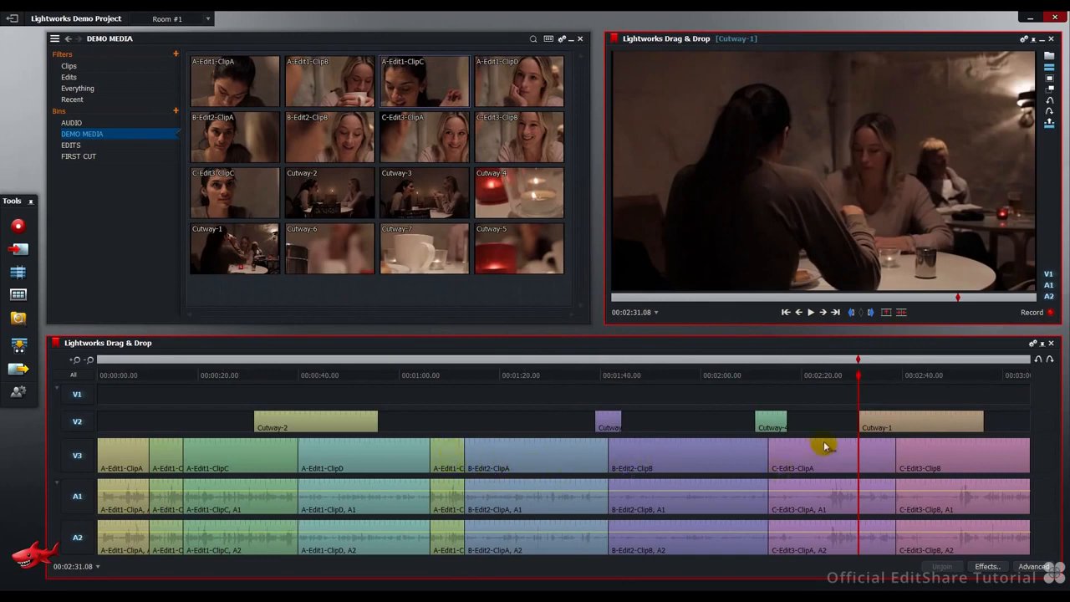
pyautogui.moveTo(960, 451)
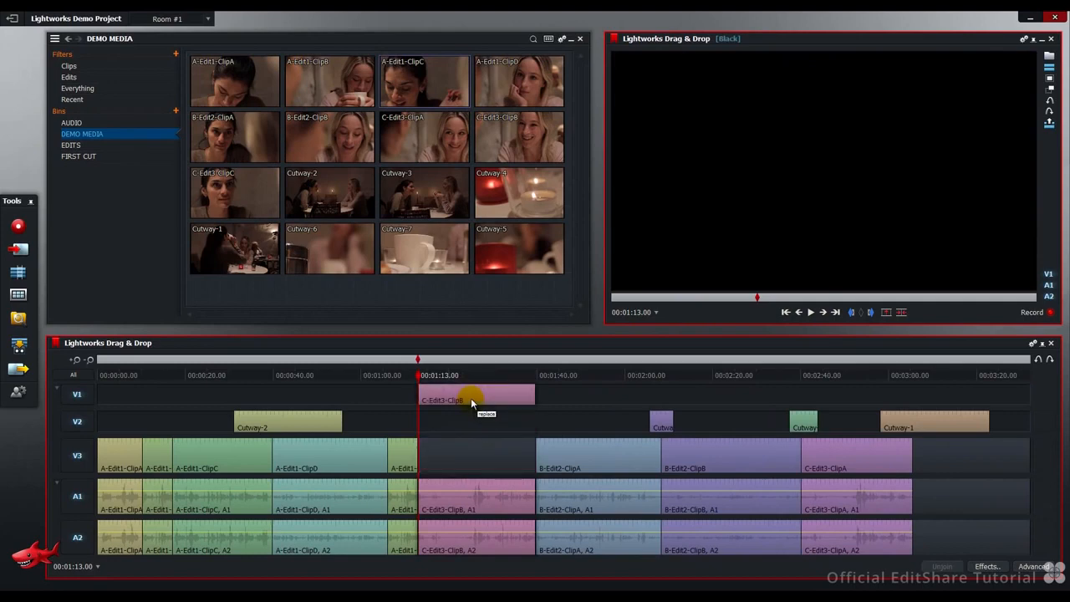
# Step: Reposition C-Edit3-ClipB to sit between the A-Edit1 clips and B-Edit2-ClipA
pyautogui.moveTo(477, 395); pyautogui.dragTo(778, 395)
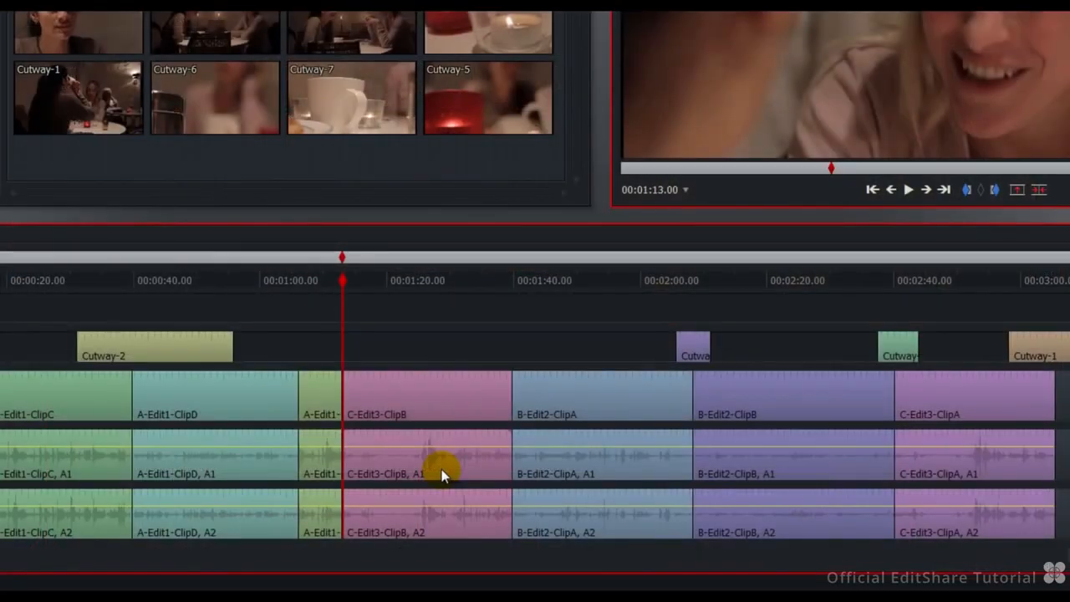
# Step: Add audio tracks A3 and A4 from the timeline menu and switch to the AUDIO bin
pyautogui.rightClick(443, 471)
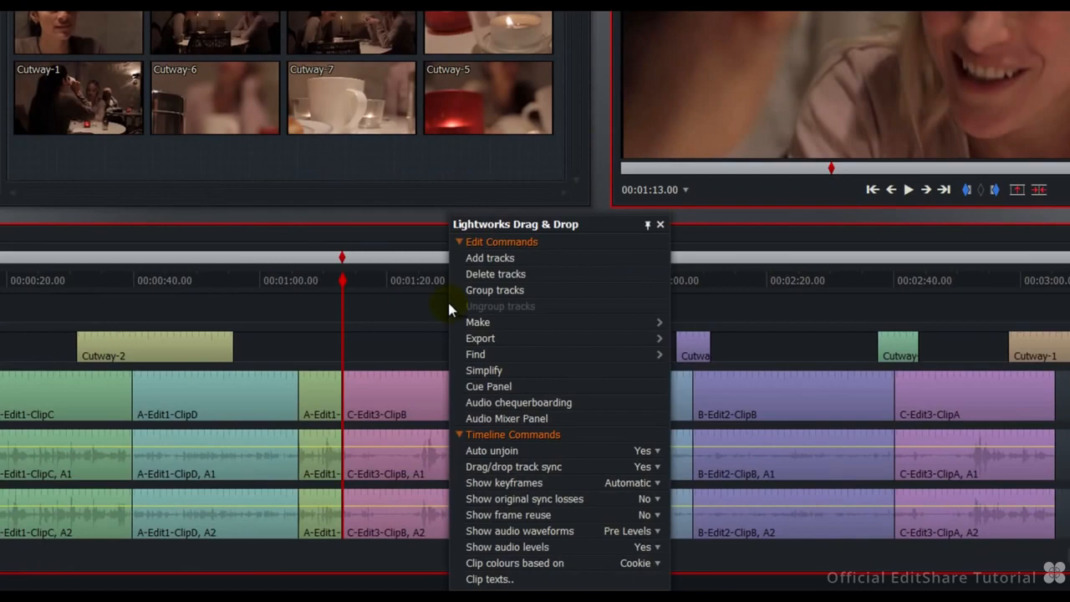
pyautogui.click(490, 258)
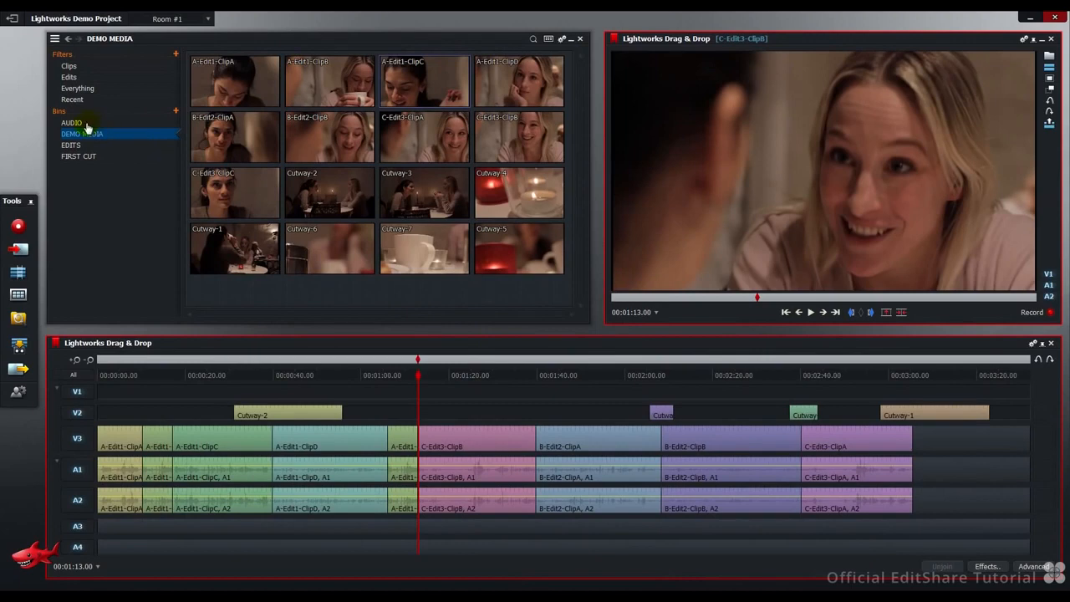
pyautogui.click(70, 124)
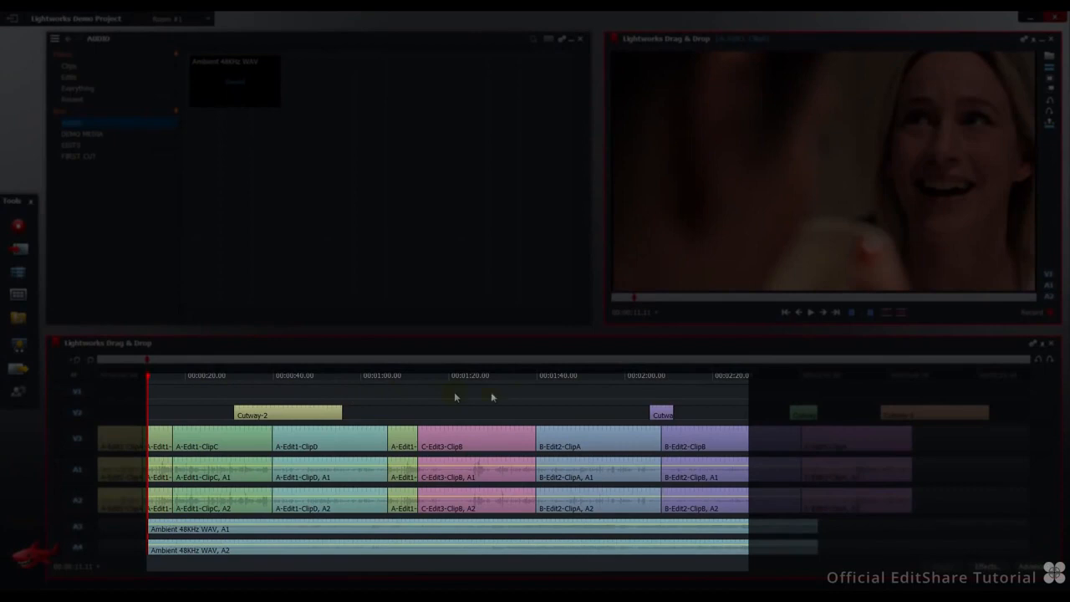
pyautogui.moveTo(703, 391)
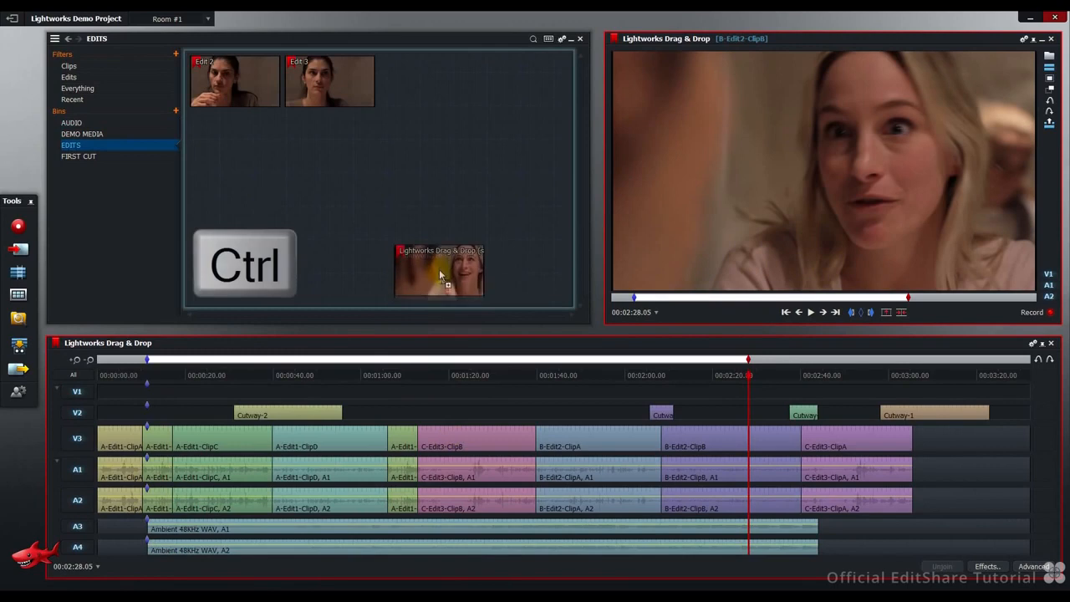
# Step: Ctrl-drag the marked timeline section into the EDITS bin as a new sub-edit
pyautogui.moveTo(441, 274); pyautogui.dragTo(428, 197)
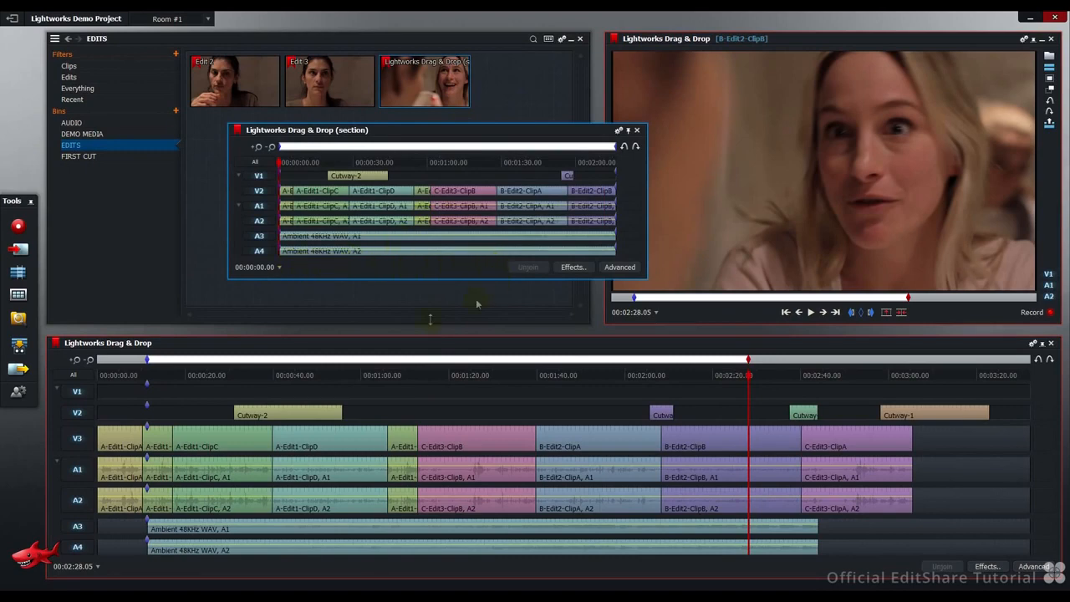
pyautogui.moveTo(577, 345)
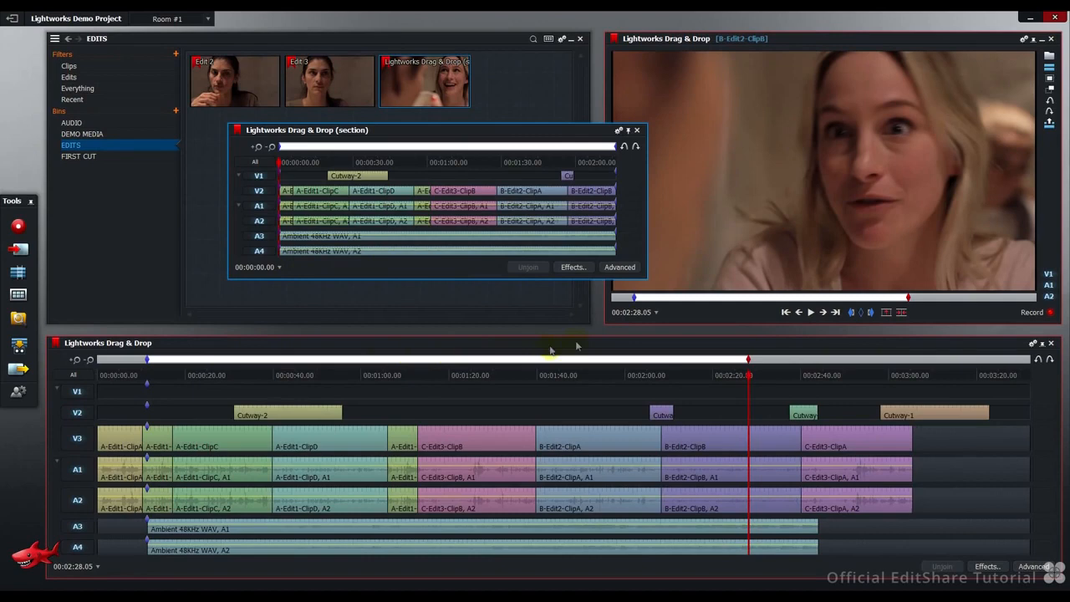
pyautogui.moveTo(682, 348)
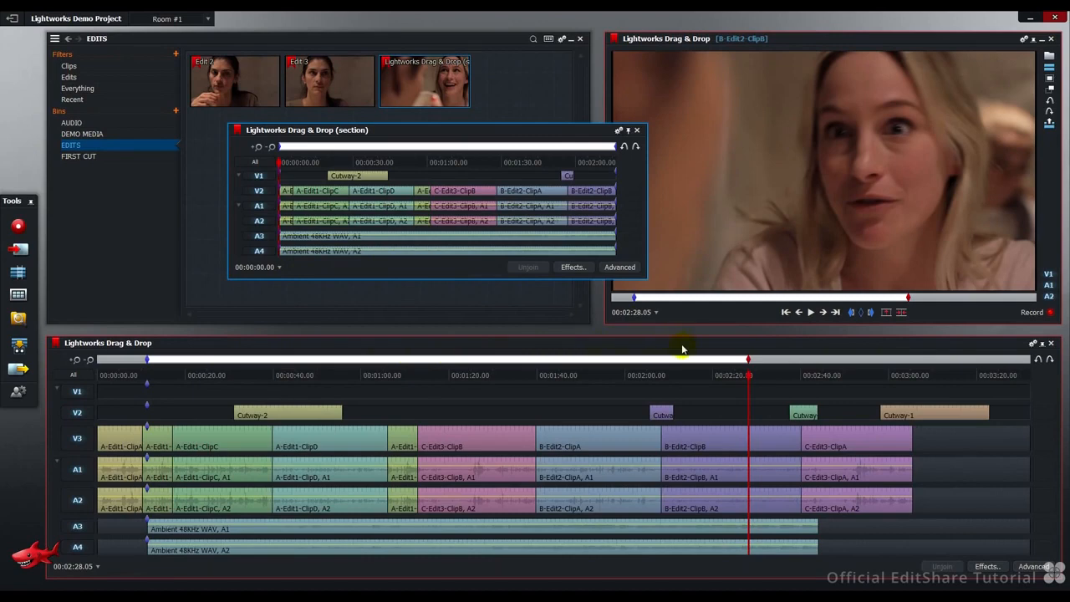